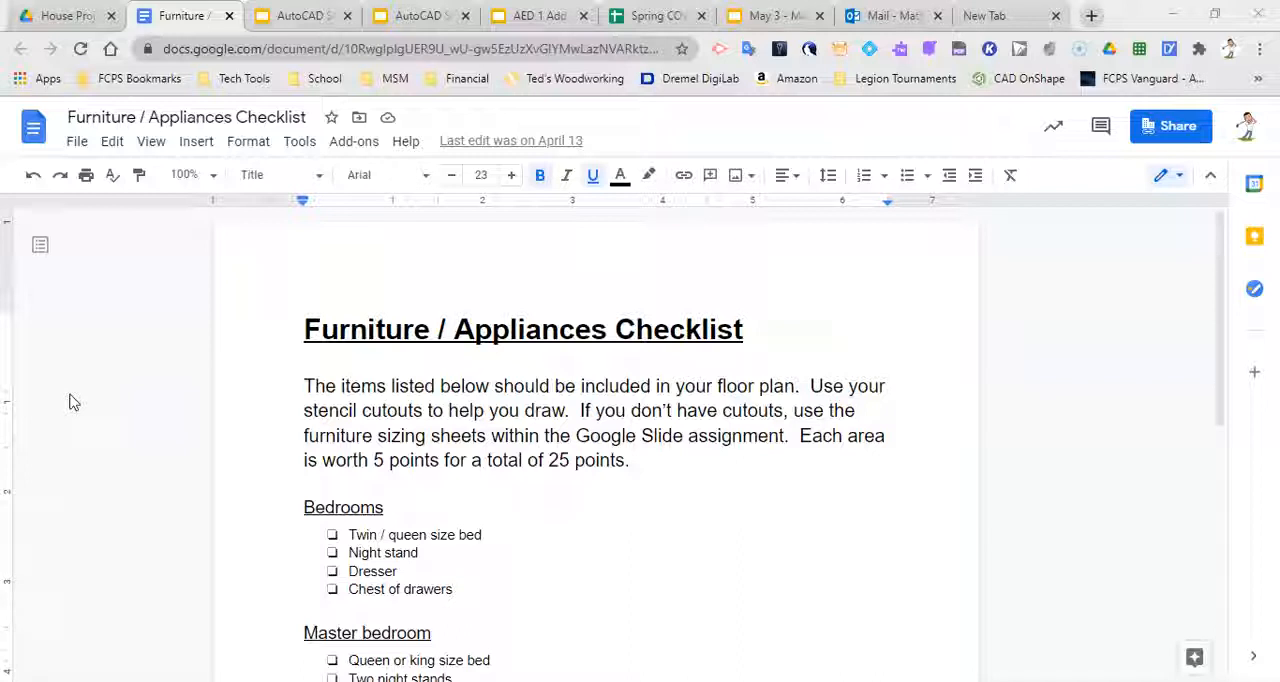
# Zoom out in Farmhouse.dwg until the entire house floor plan fits in view
pyautogui.scroll(-3)
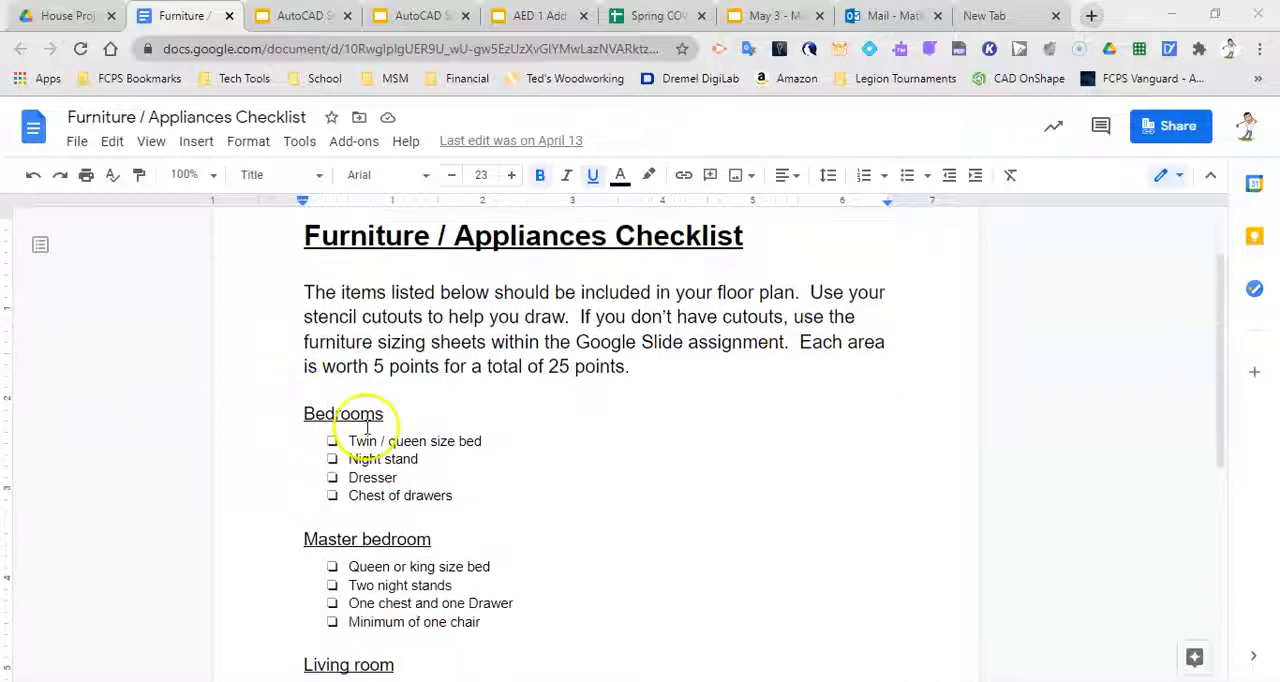
pyautogui.scroll(-3)
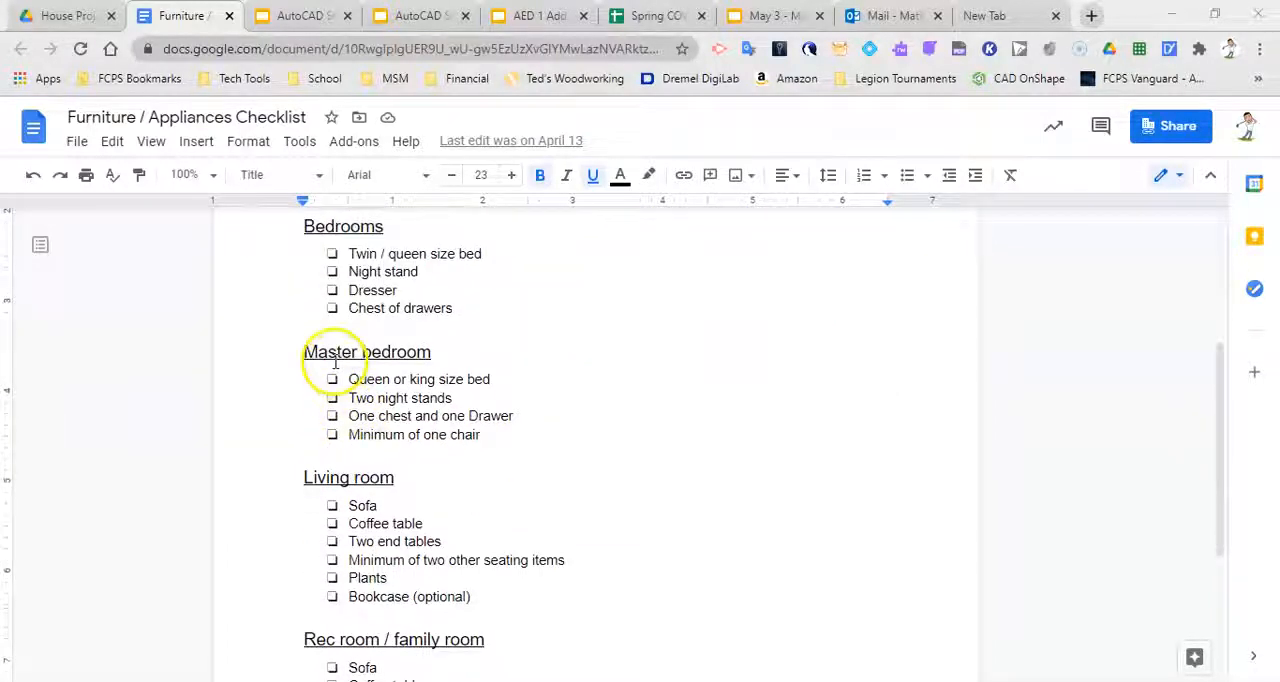
pyautogui.scroll(-3)
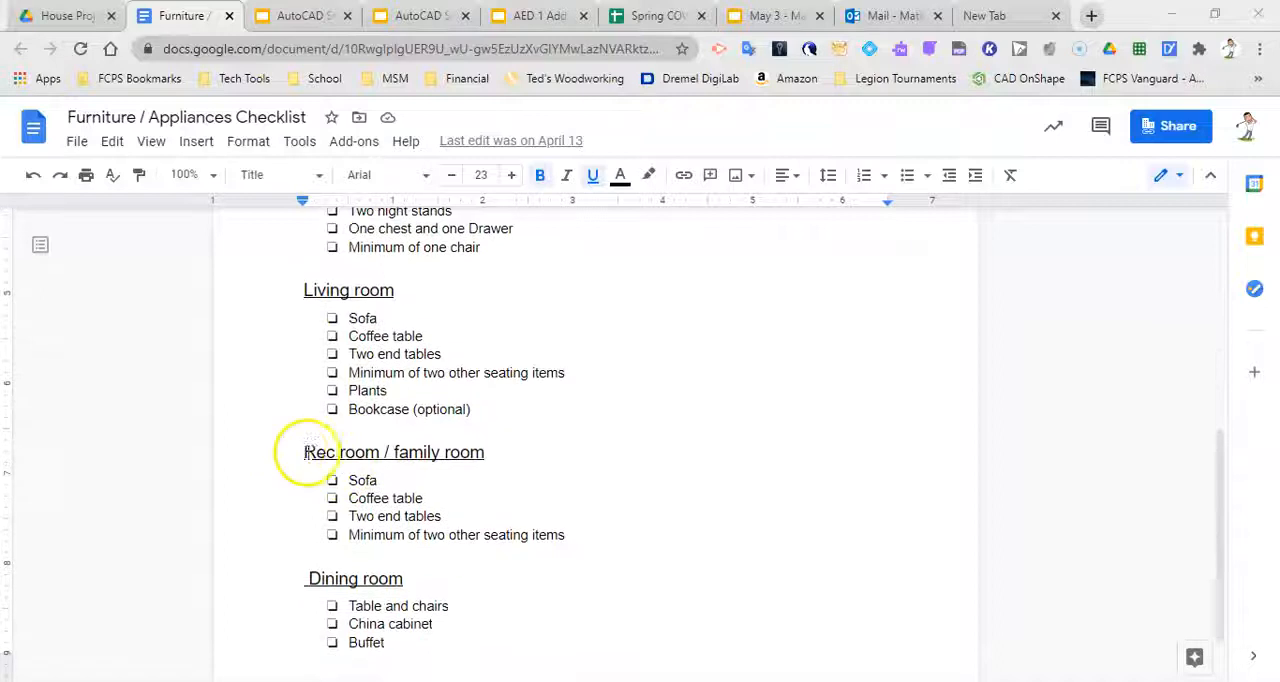
pyautogui.click(380, 458)
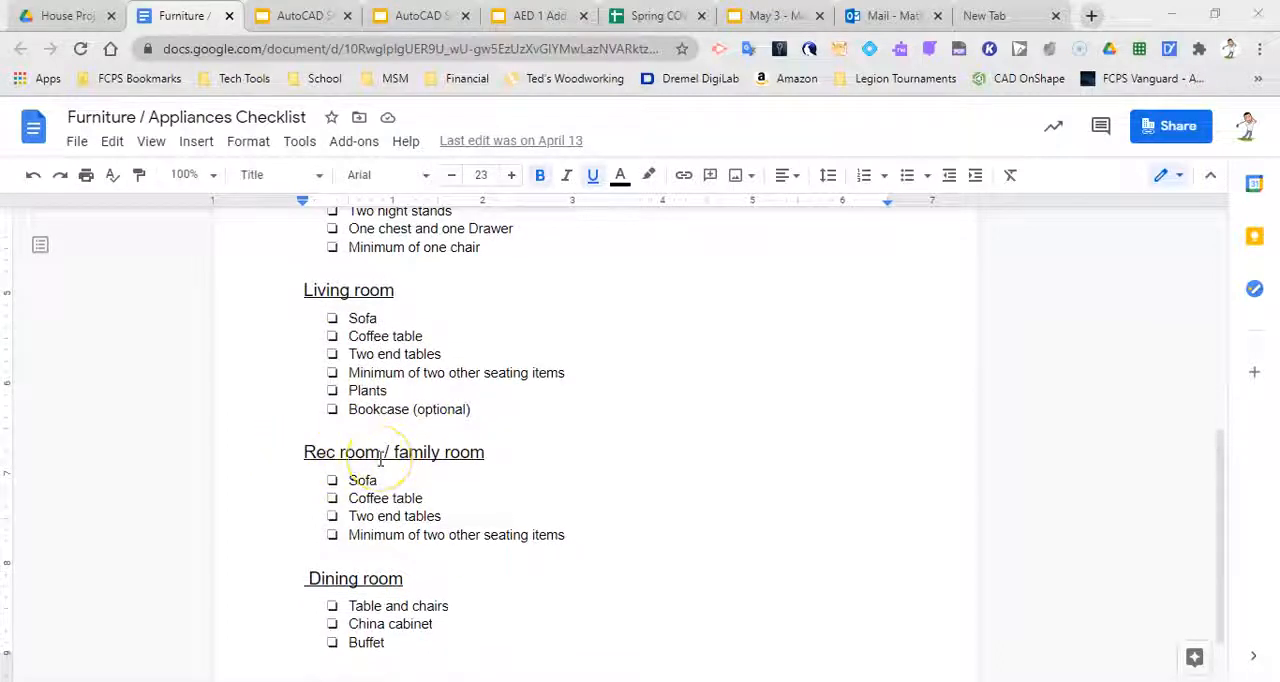
pyautogui.scroll(-3)
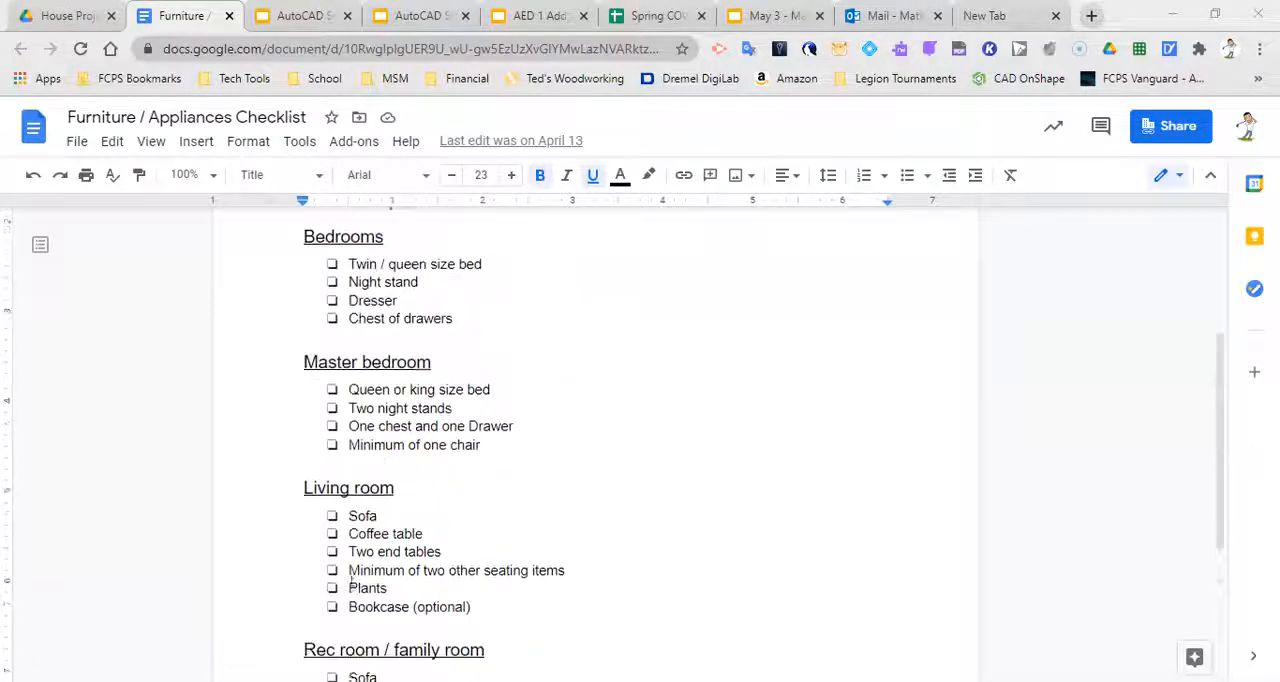
pyautogui.scroll(3)
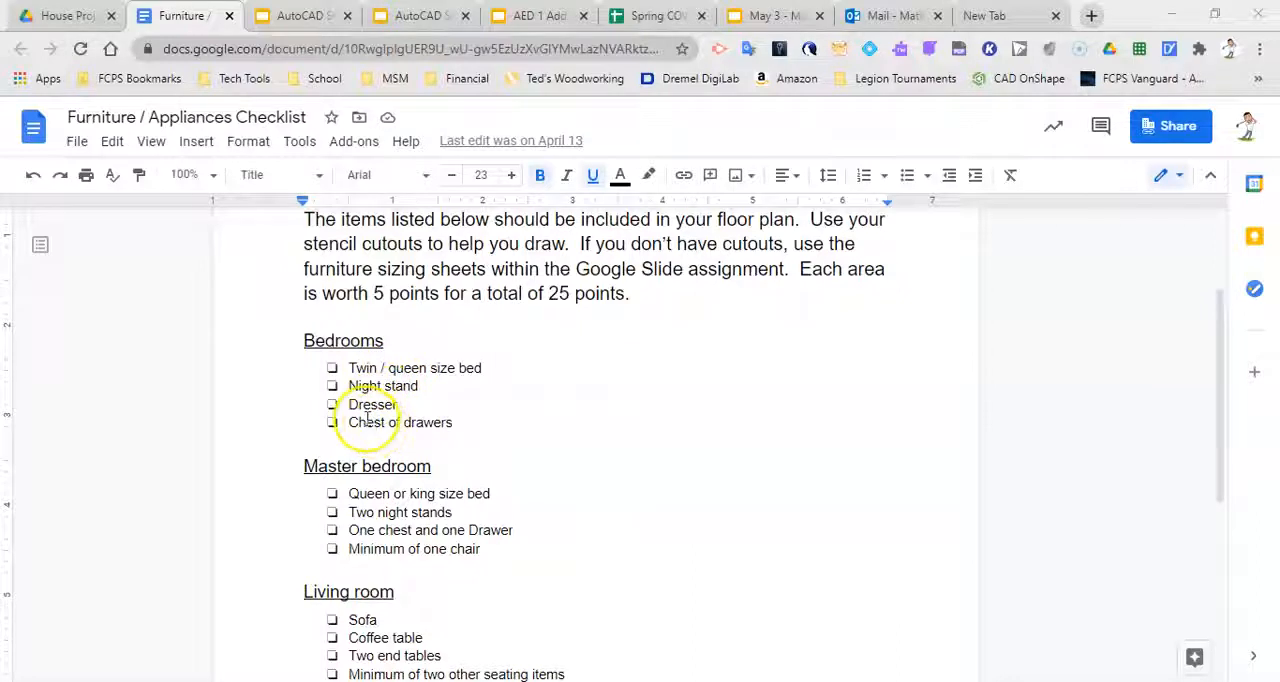
pyautogui.scroll(-3)
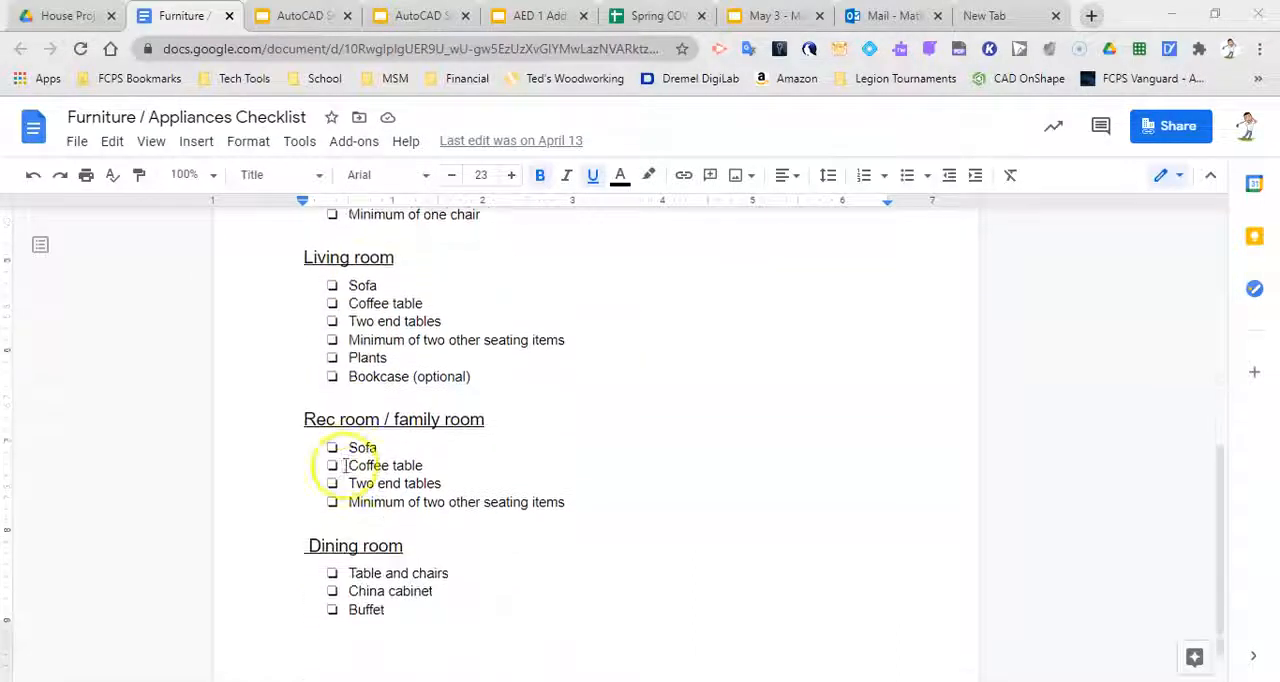
pyautogui.scroll(-3)
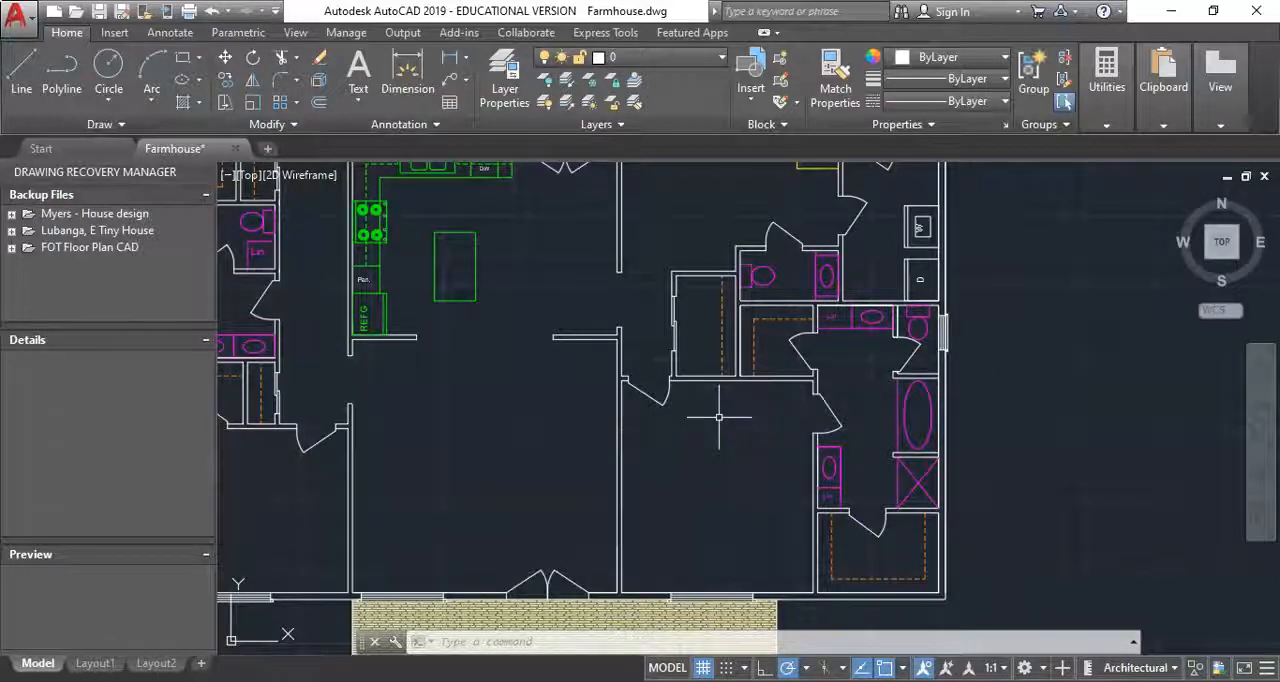
pyautogui.moveTo(732, 418)
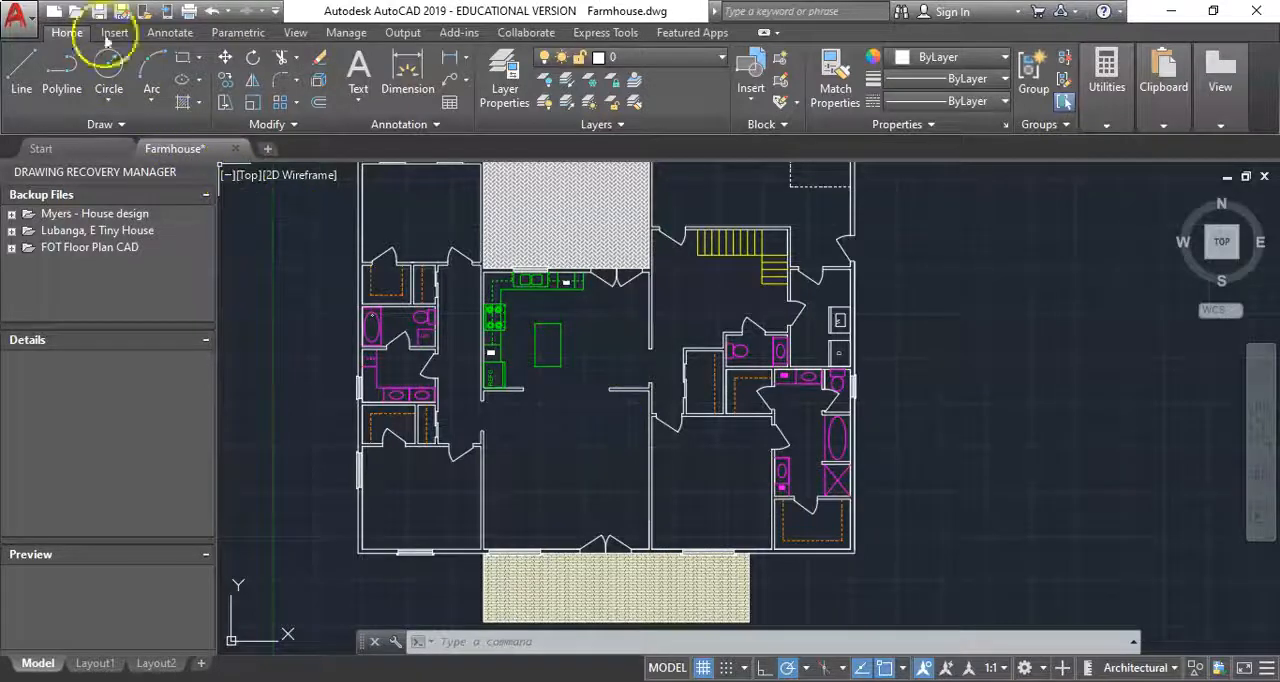
pyautogui.click(98, 12)
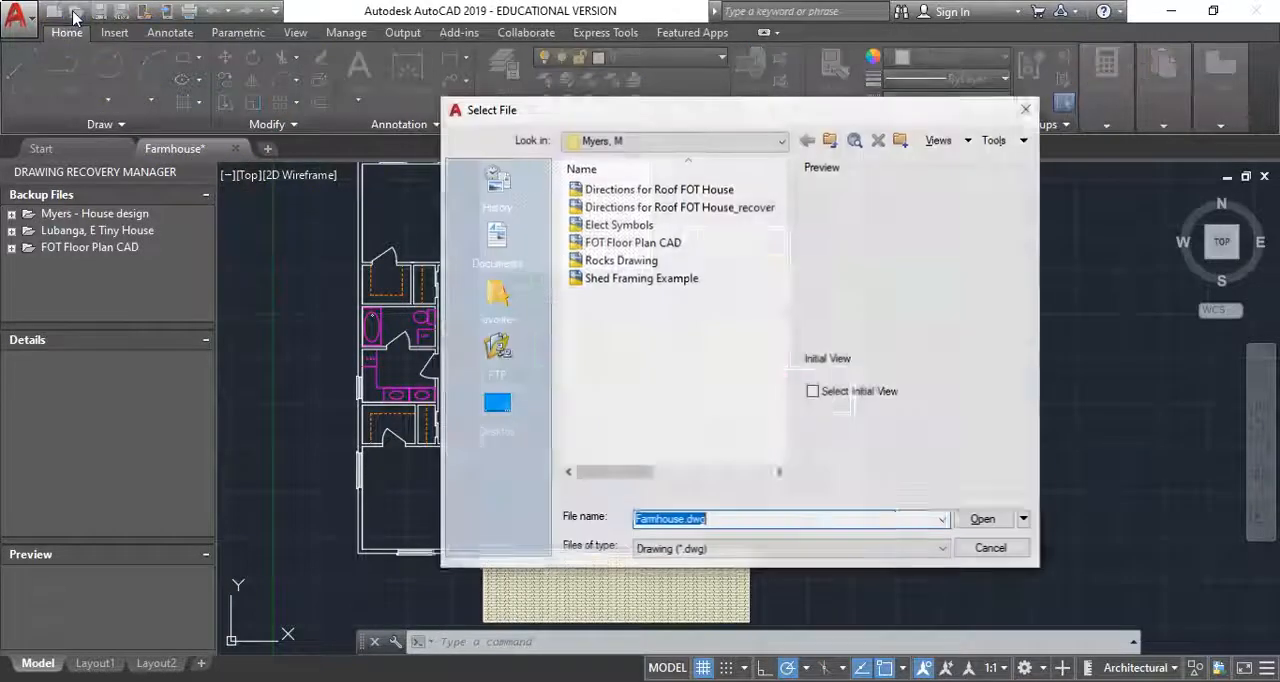
pyautogui.click(784, 140)
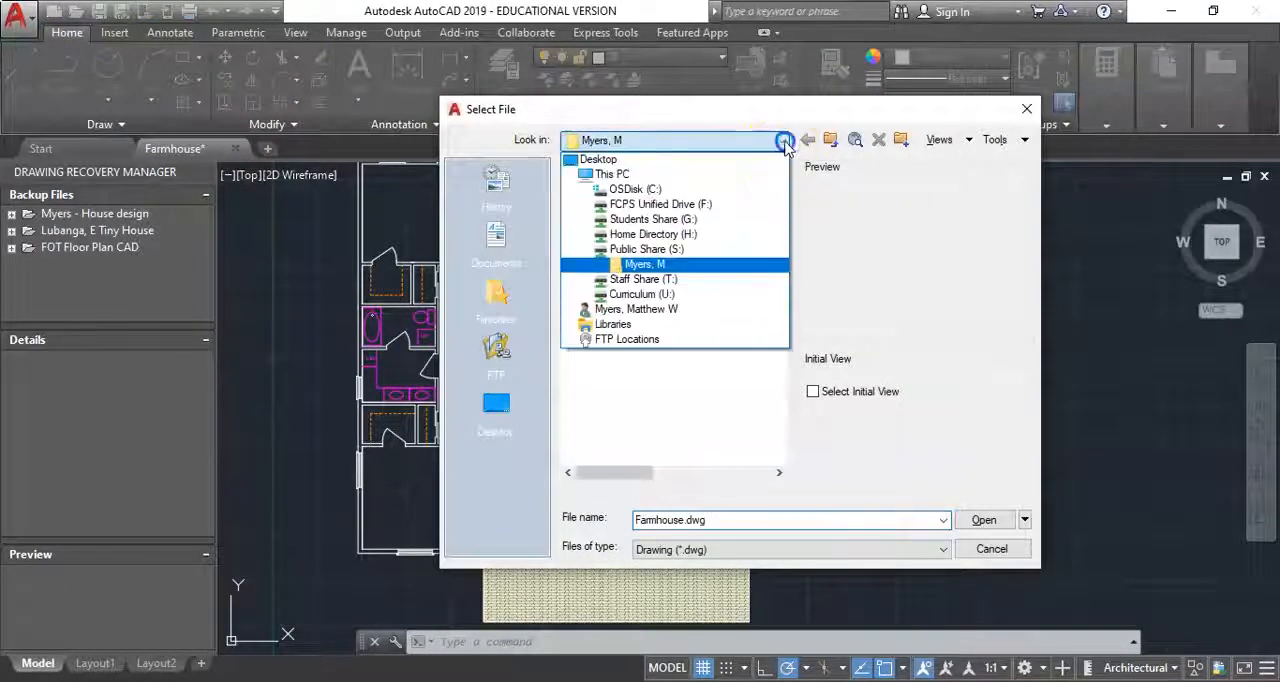
pyautogui.click(648, 248)
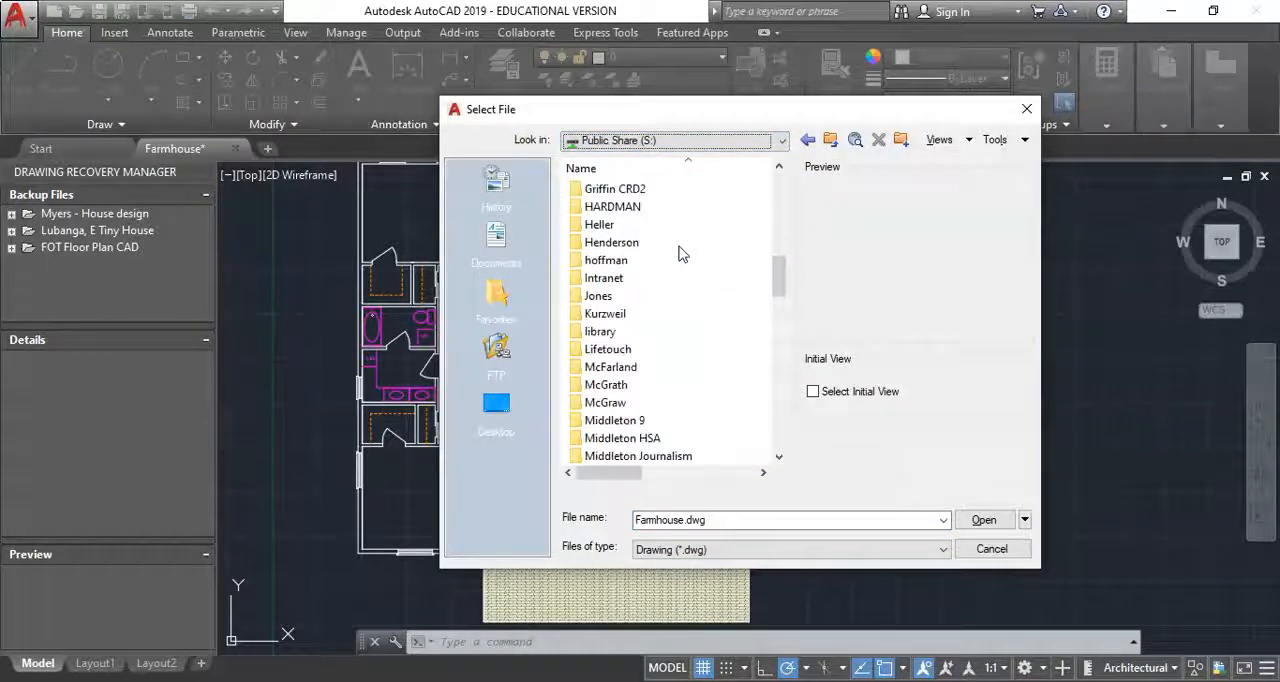
pyautogui.scroll(-3)
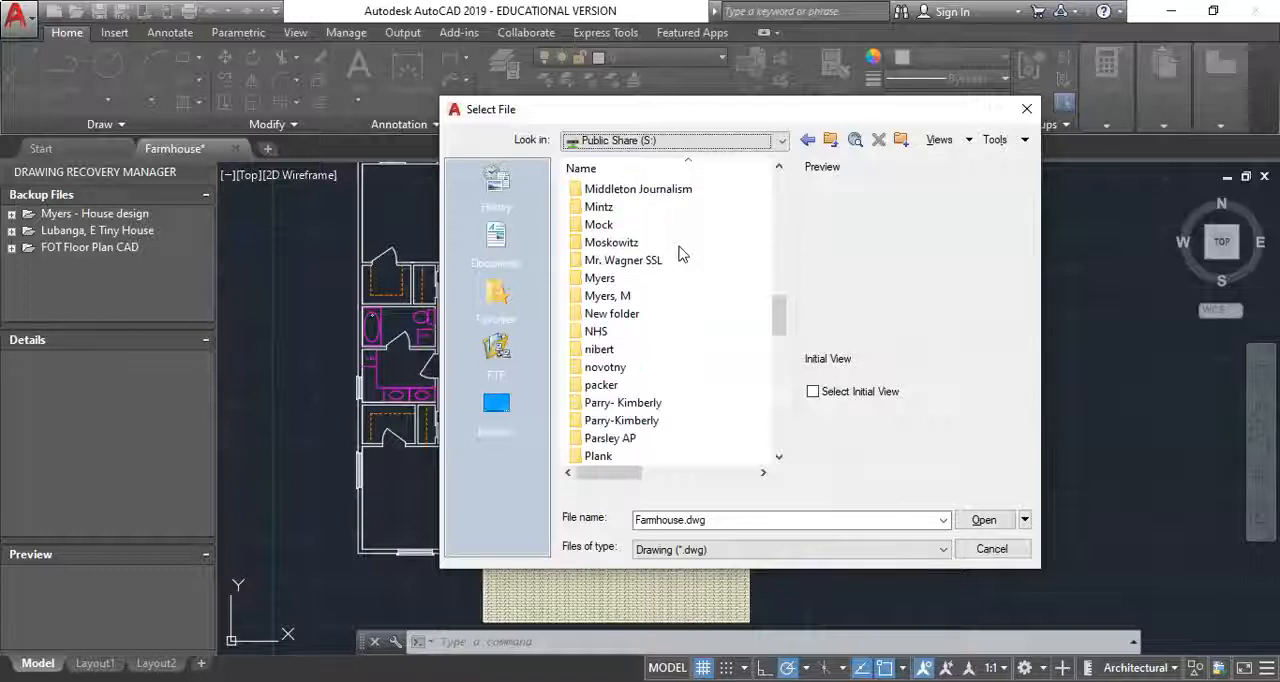
pyautogui.doubleClick(608, 296)
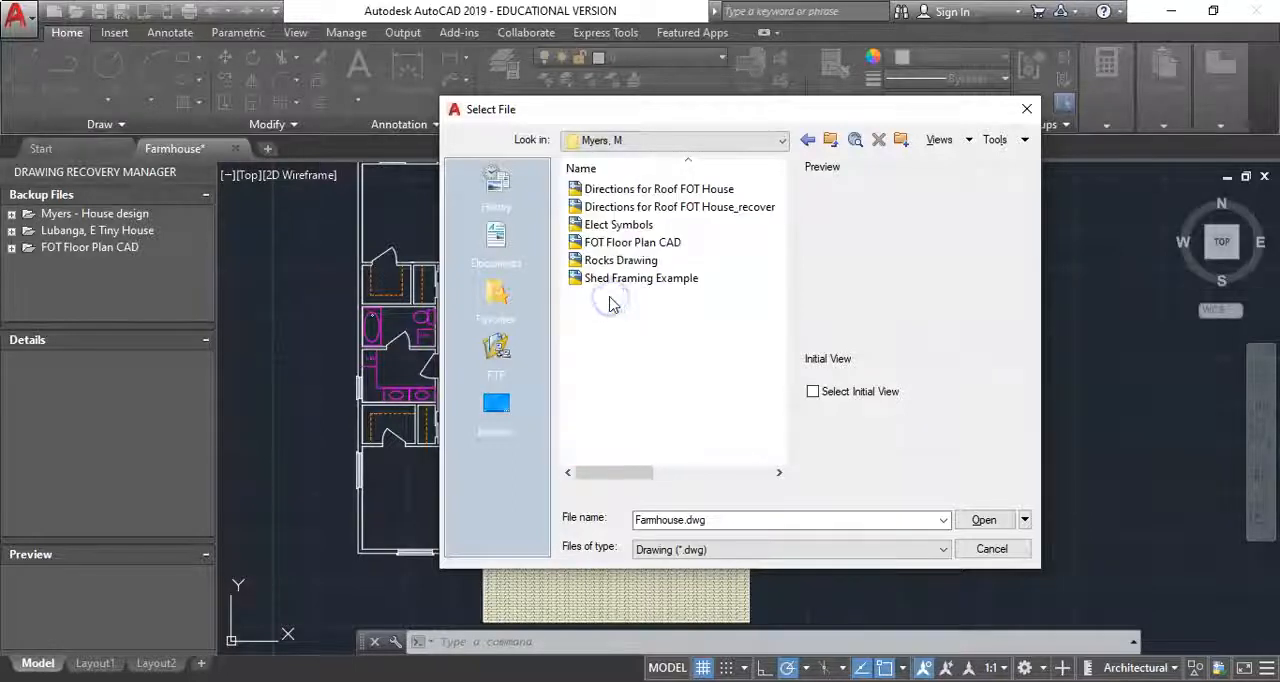
pyautogui.moveTo(632, 242)
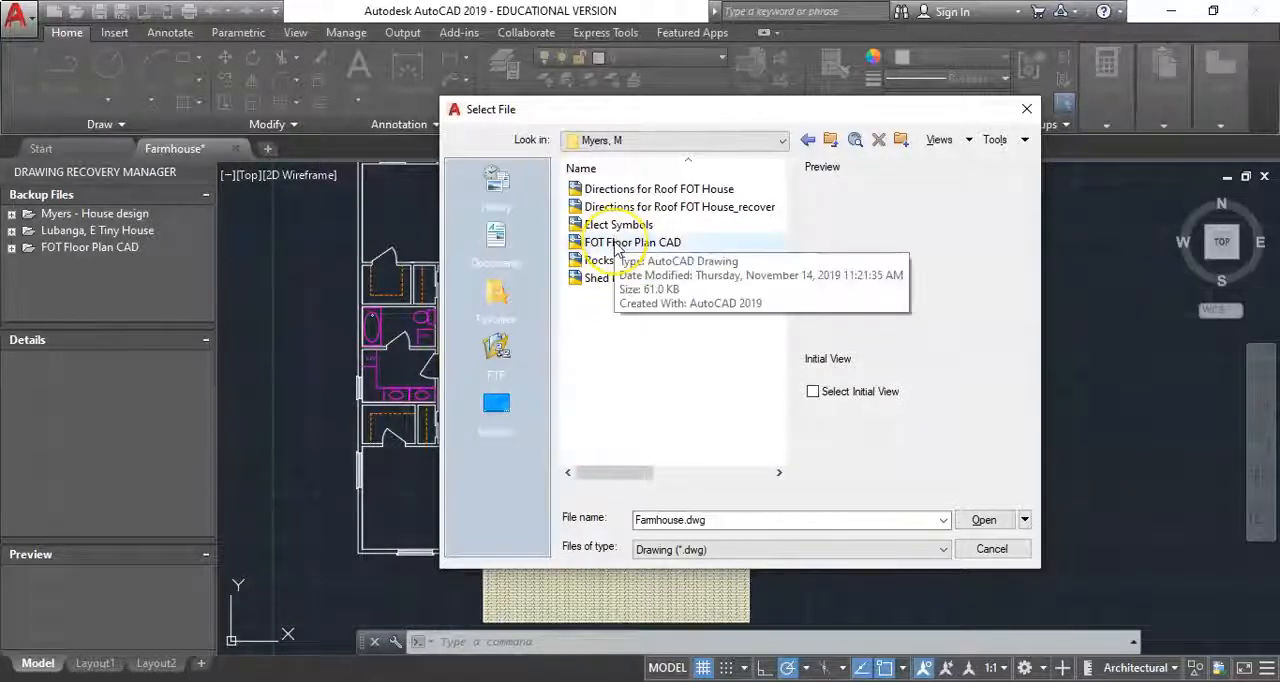
pyautogui.click(984, 520)
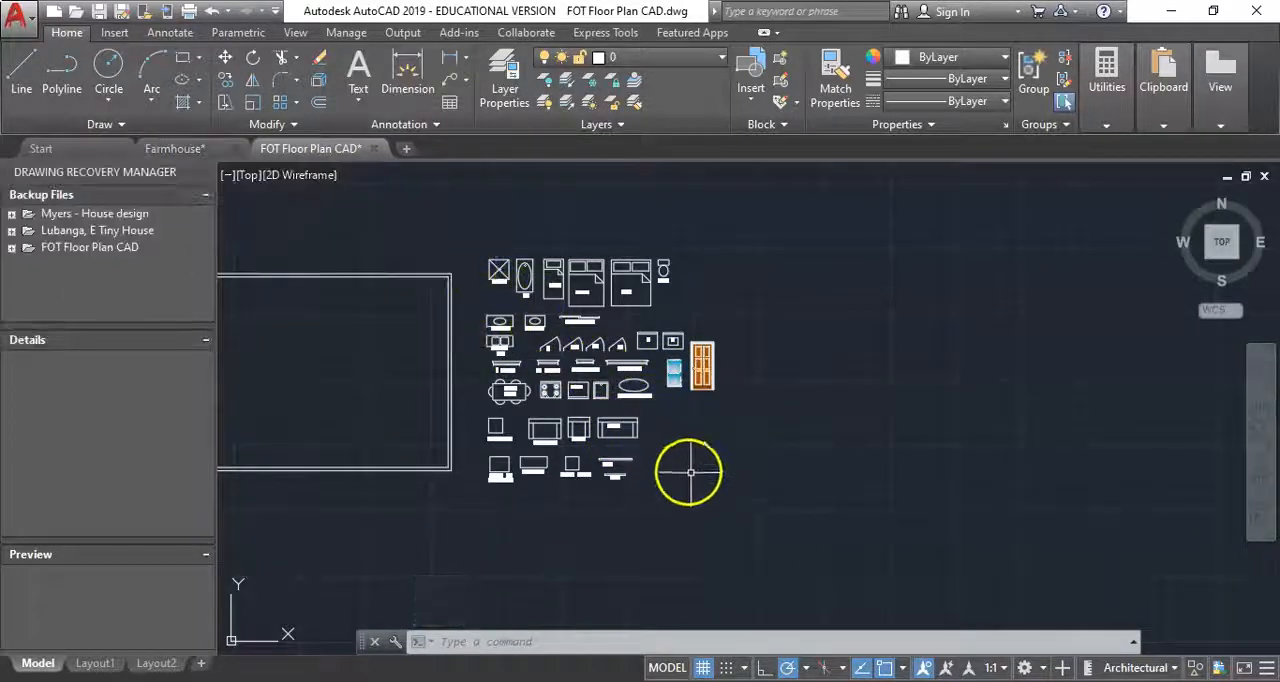
pyautogui.moveTo(736, 466)
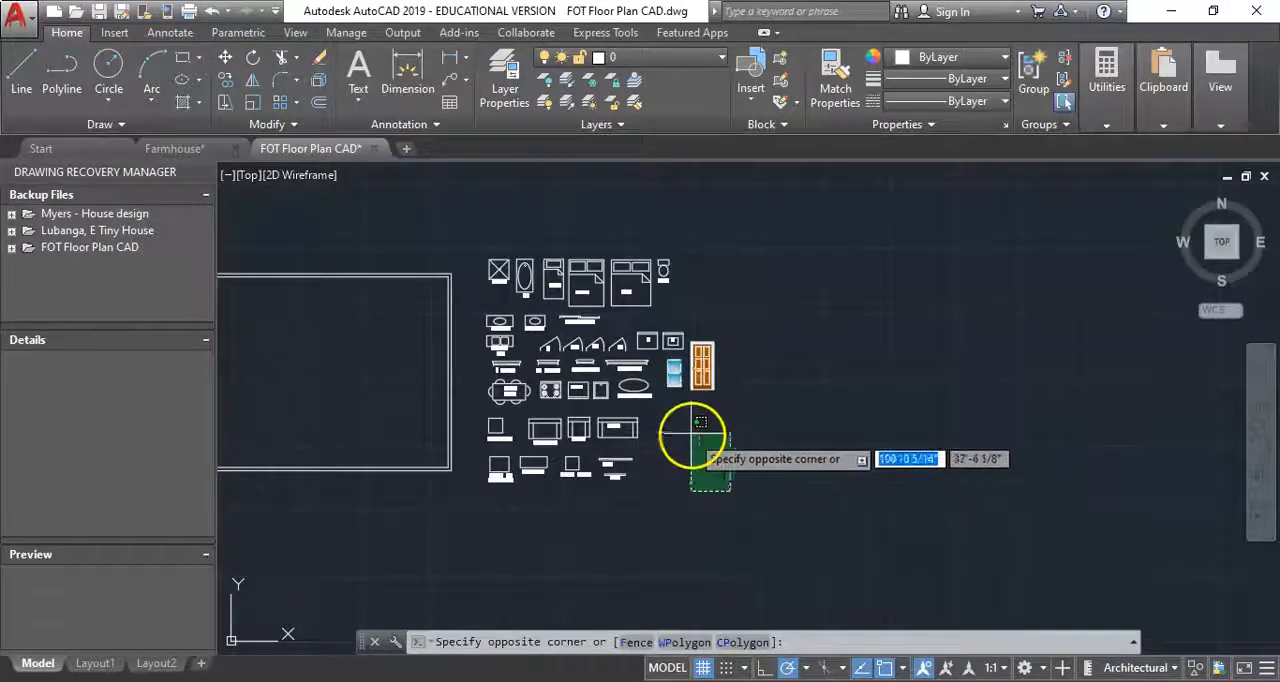
pyautogui.moveTo(484, 276)
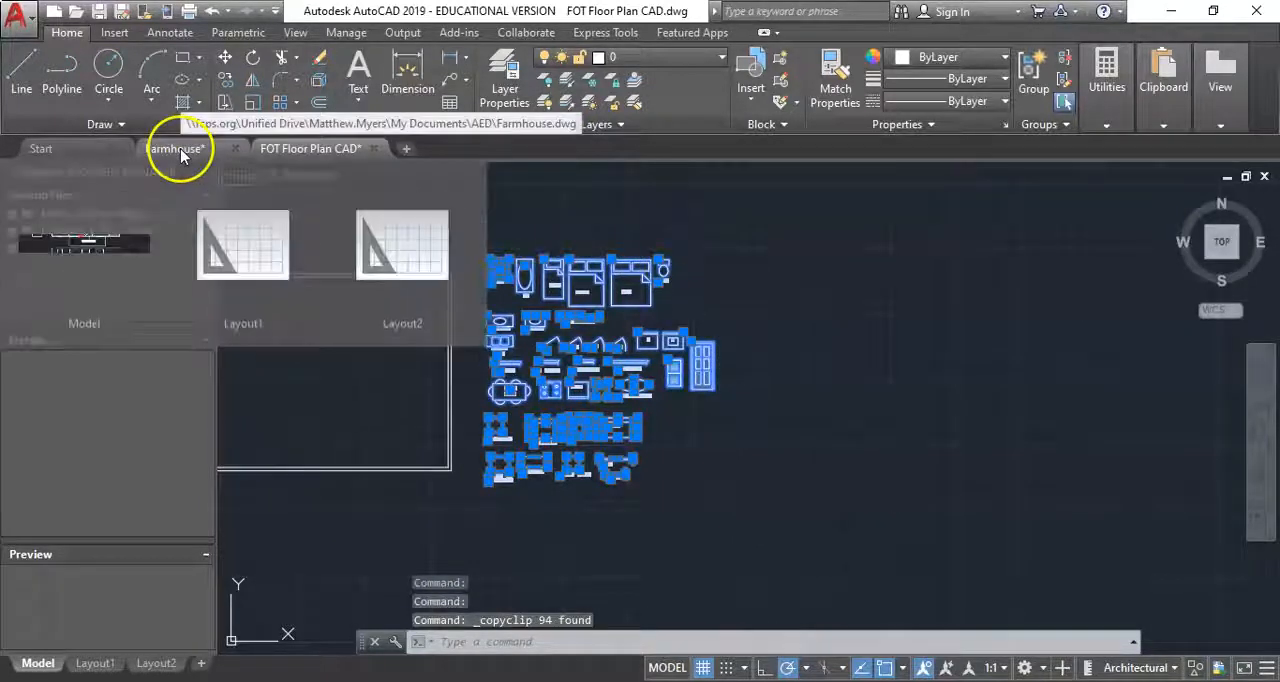
# Switch back to the Farmhouse drawing to paste the 94 copied furniture objects
pyautogui.click(176, 148)
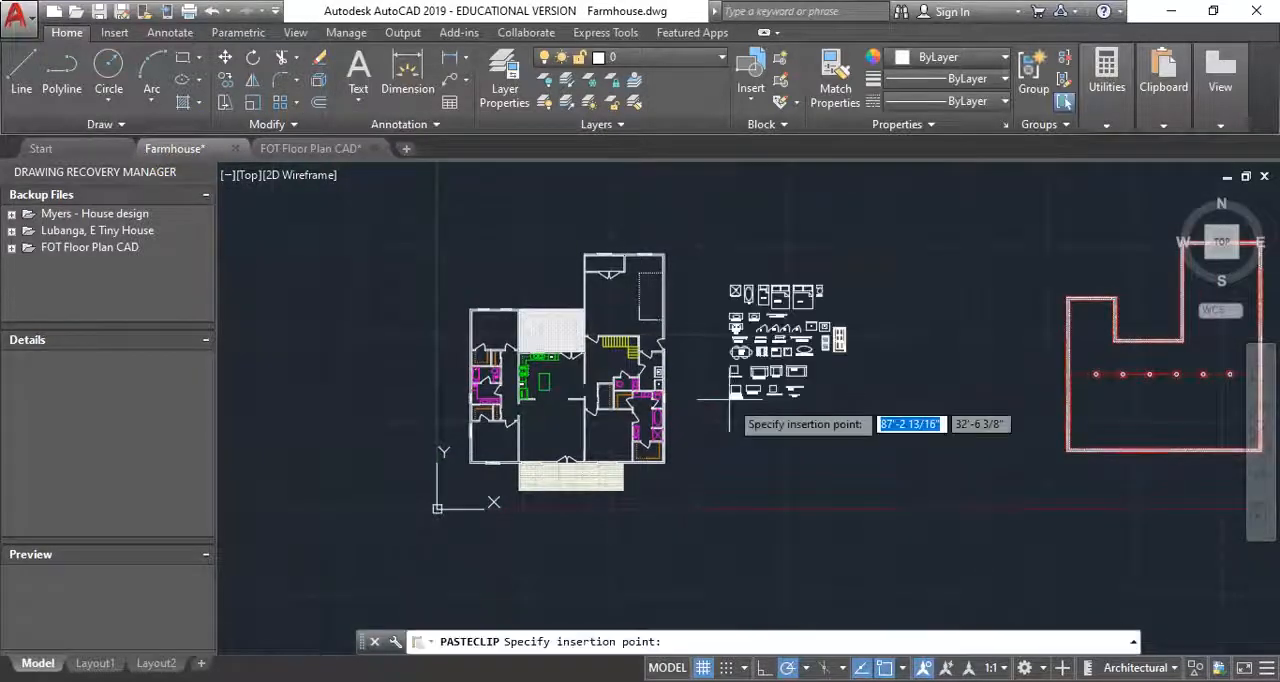
pyautogui.moveTo(700, 408)
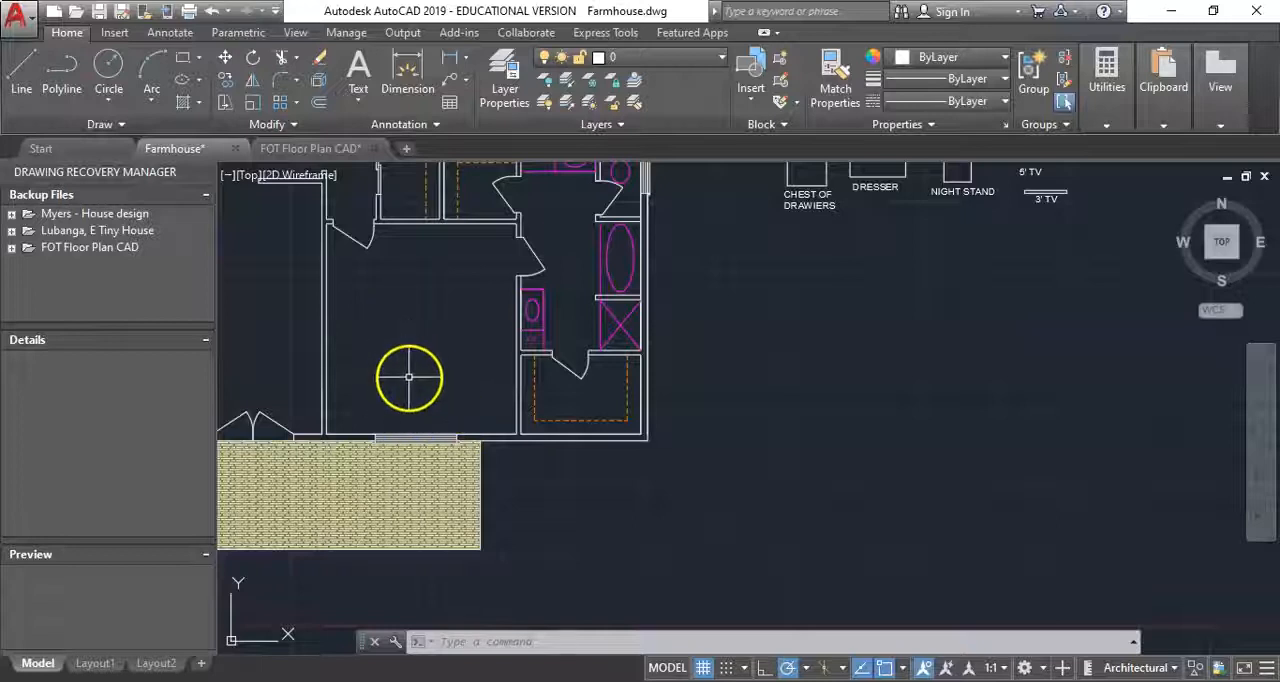
# Zoom toward the master bedroom to place and rotate the king bed
pyautogui.scroll(-3)
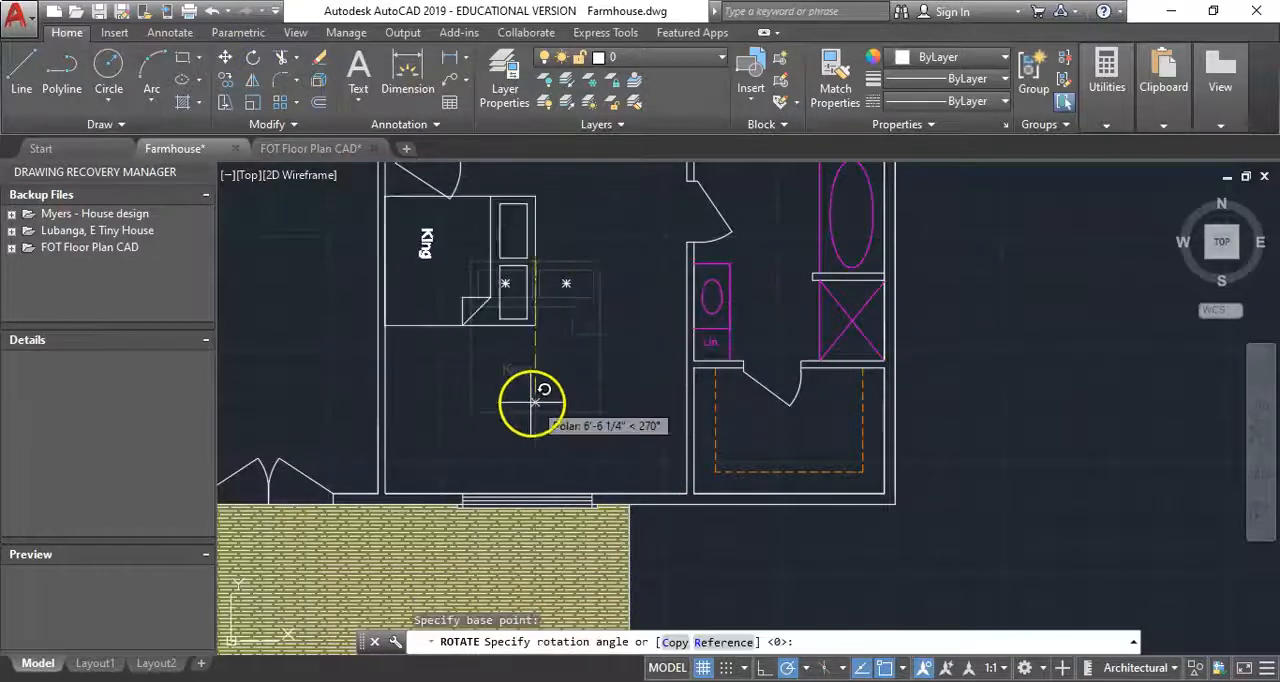
pyautogui.moveTo(420, 260)
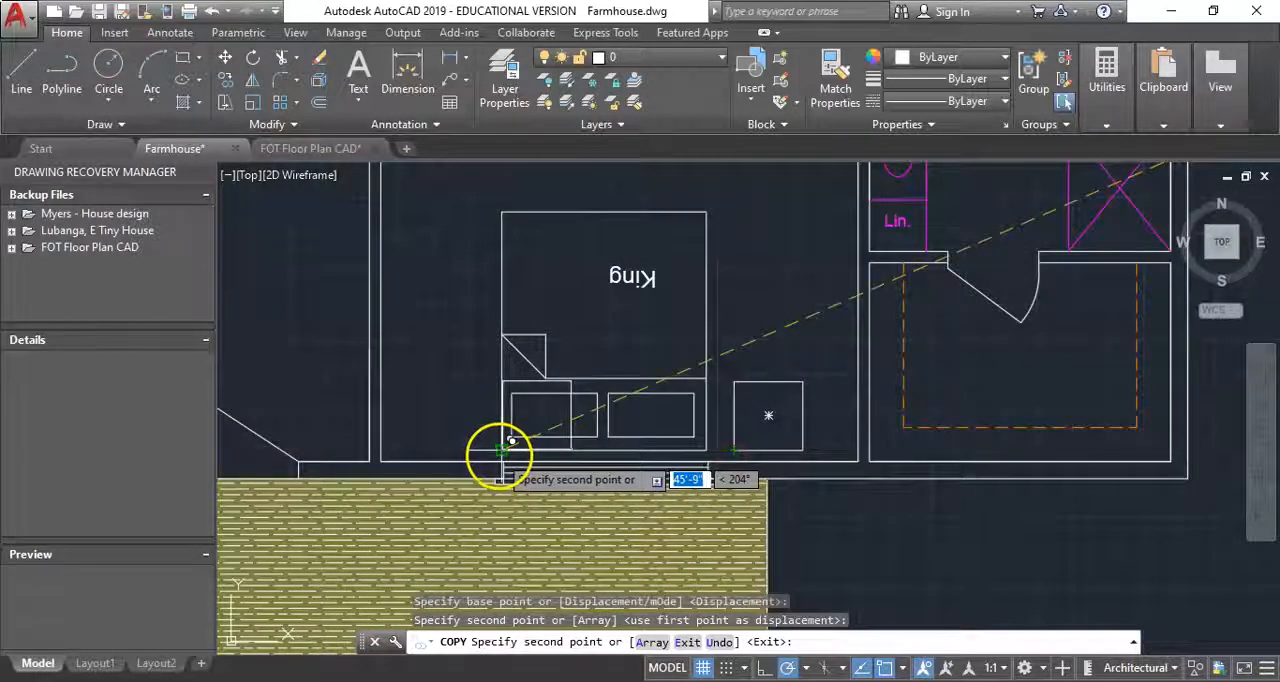
pyautogui.moveTo(418, 444)
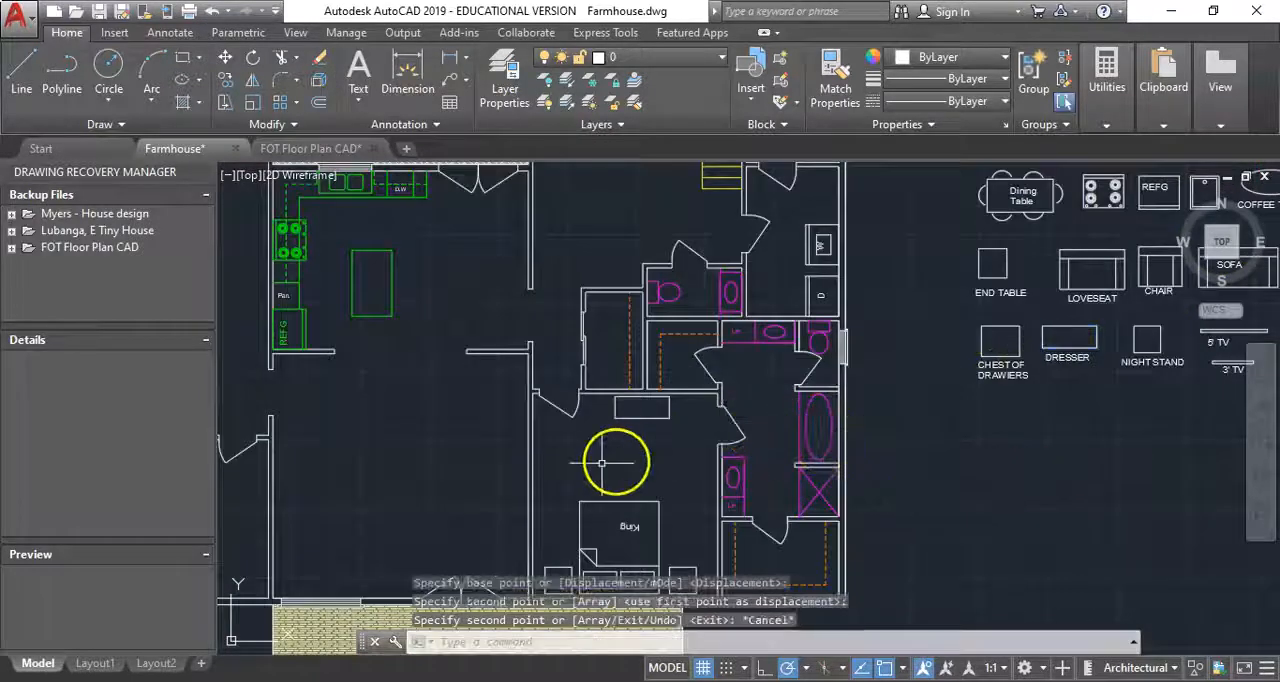
pyautogui.moveTo(1024, 362)
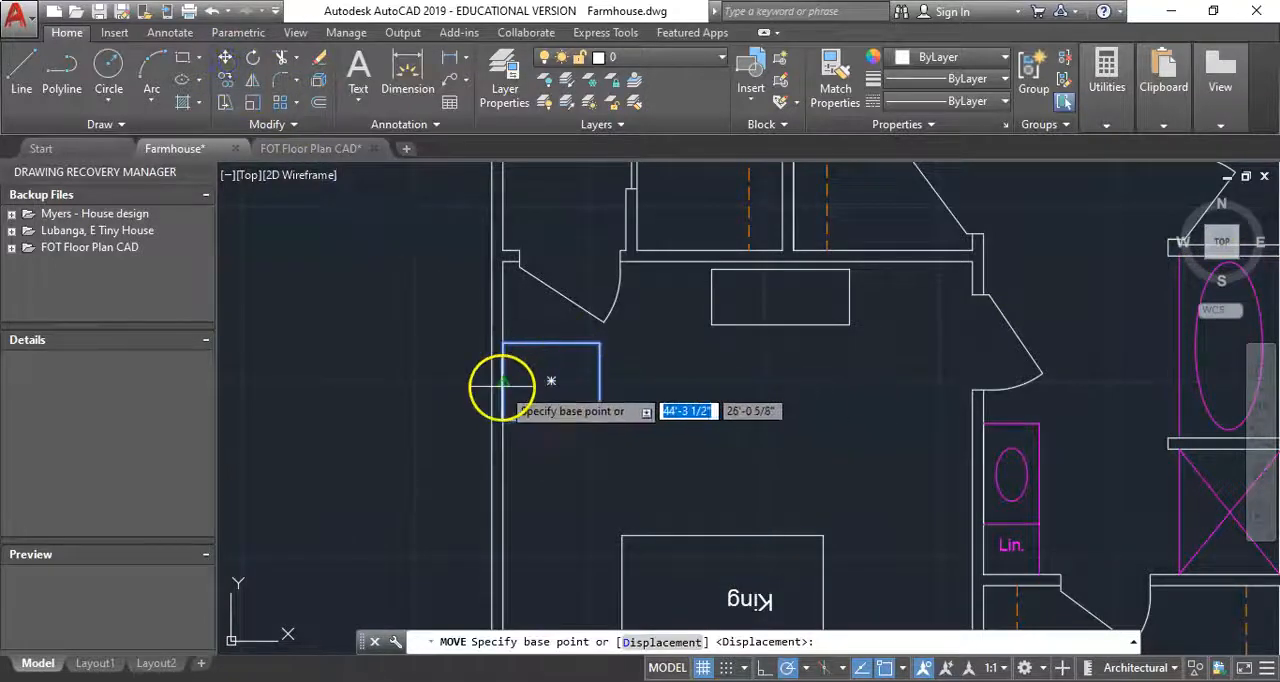
# Move the dresser from its base point to sit against the master bedroom wall
pyautogui.click(500, 386)
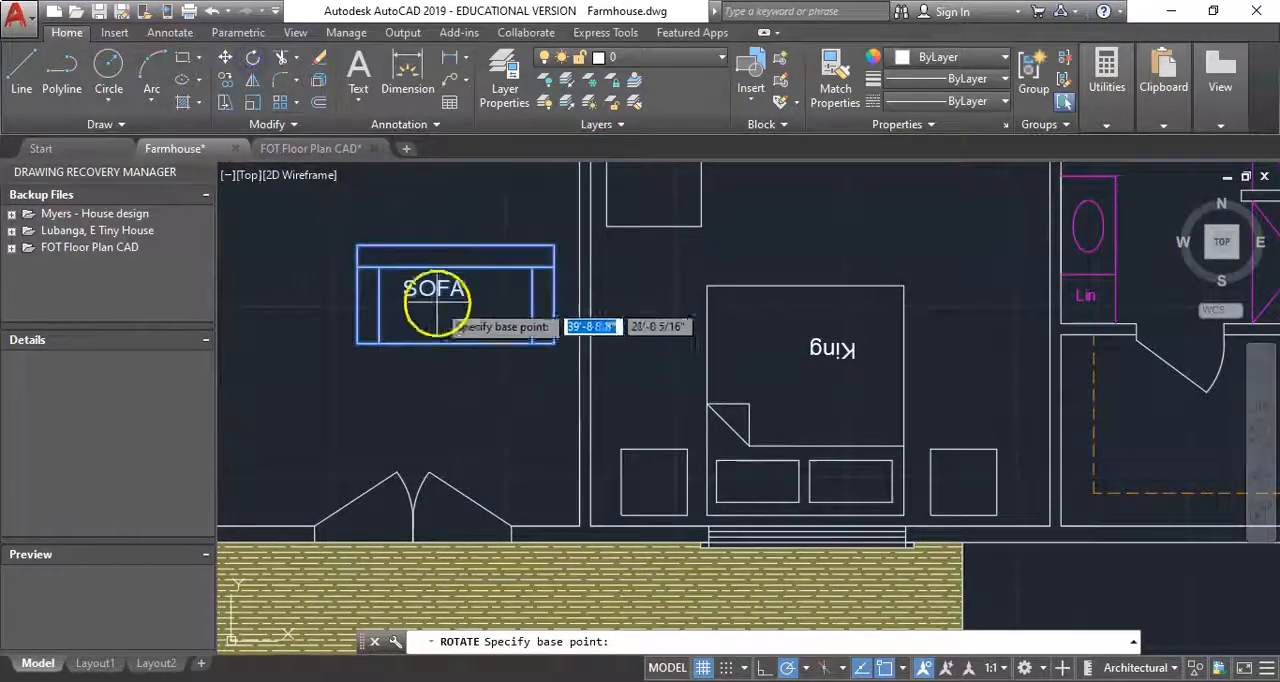
# Rotate the sofa 90 degrees about its pivot and move it alongside the living-room wall
pyautogui.click(548, 356)
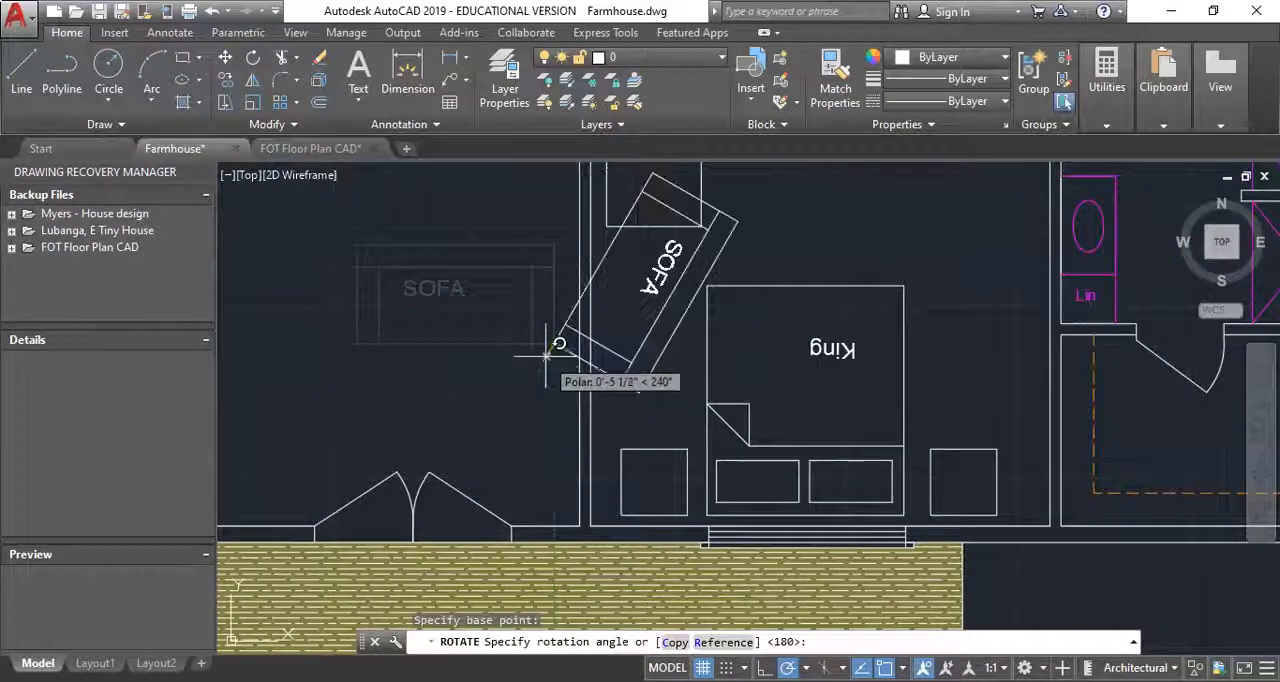
pyautogui.moveTo(556, 444)
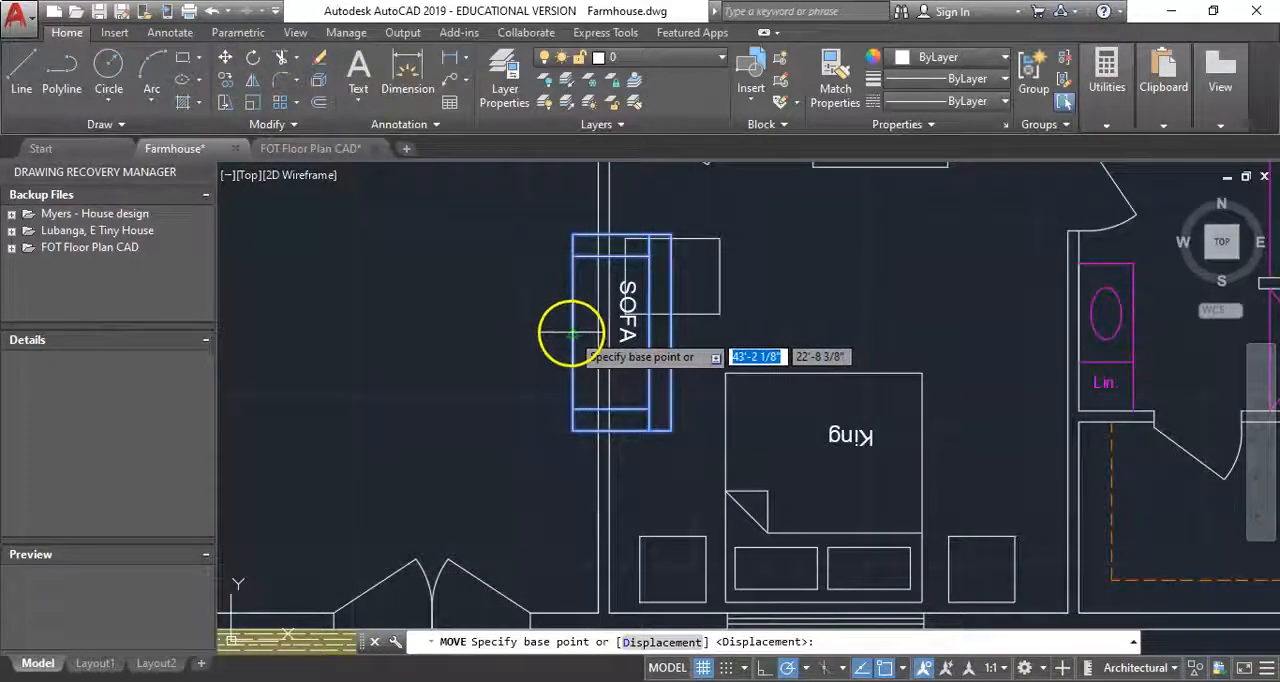
pyautogui.click(572, 332)
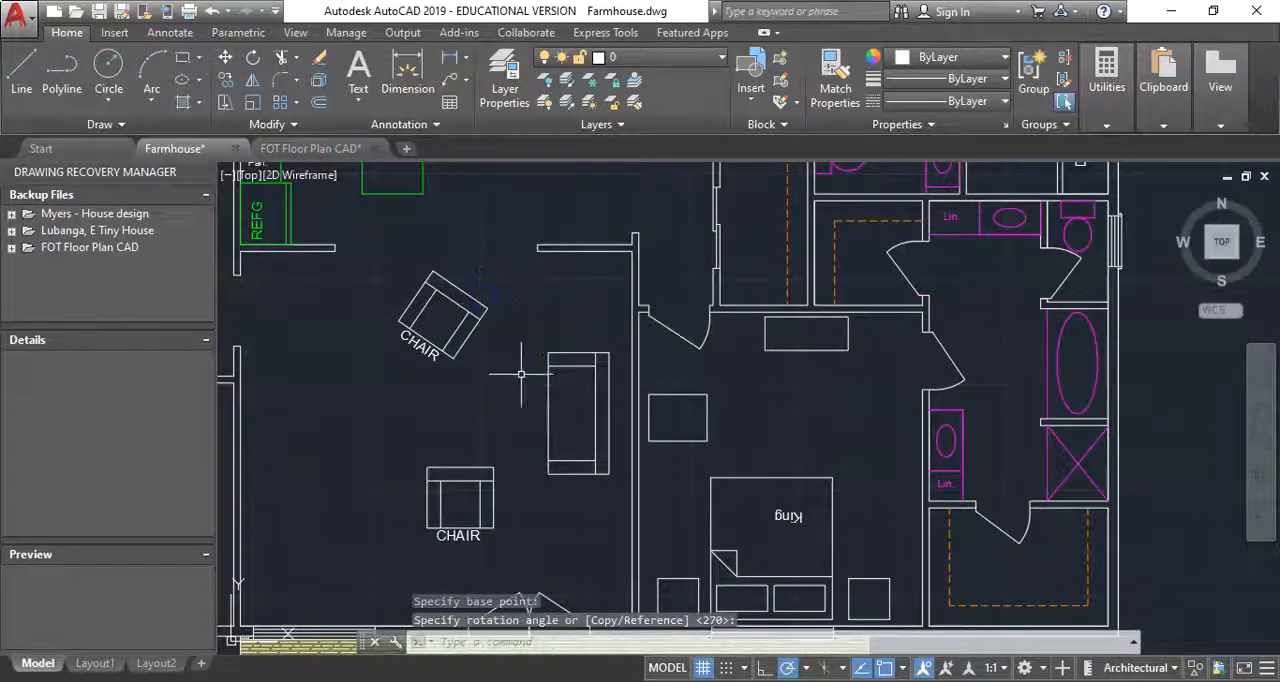
# Reposition the upper chair beside the sofa and begin rotating the lower chair
pyautogui.click(520, 386)
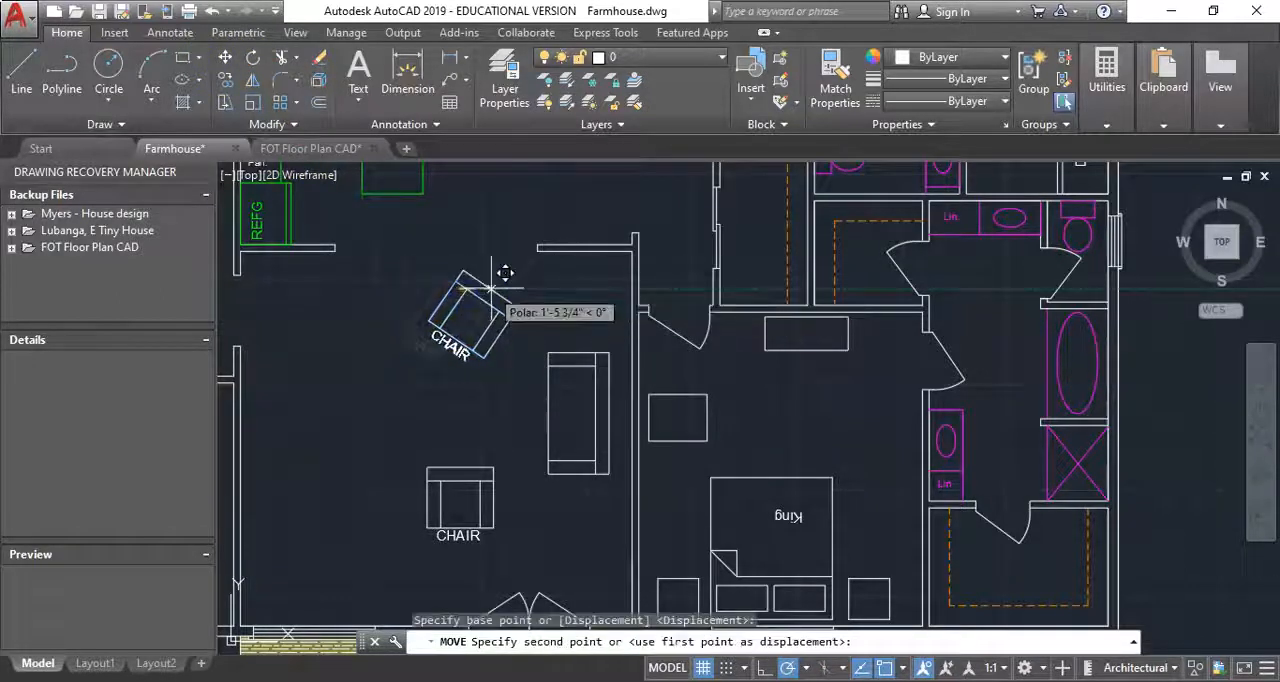
pyautogui.click(492, 272)
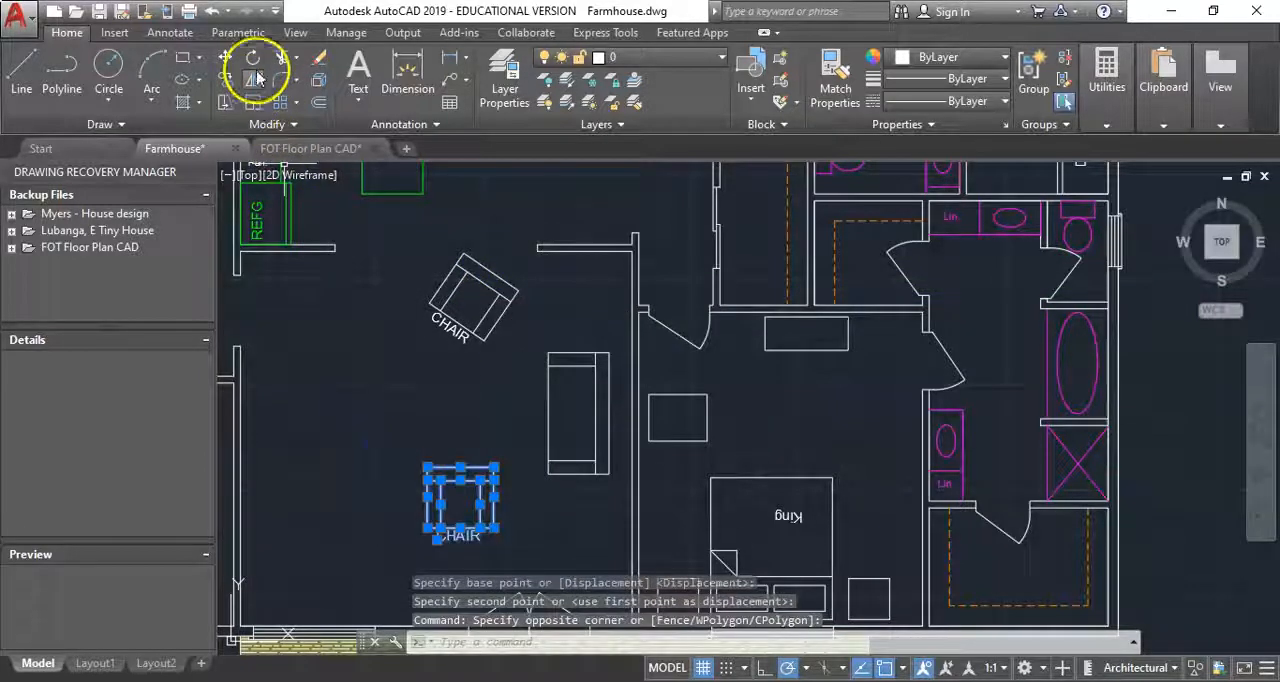
pyautogui.click(252, 56)
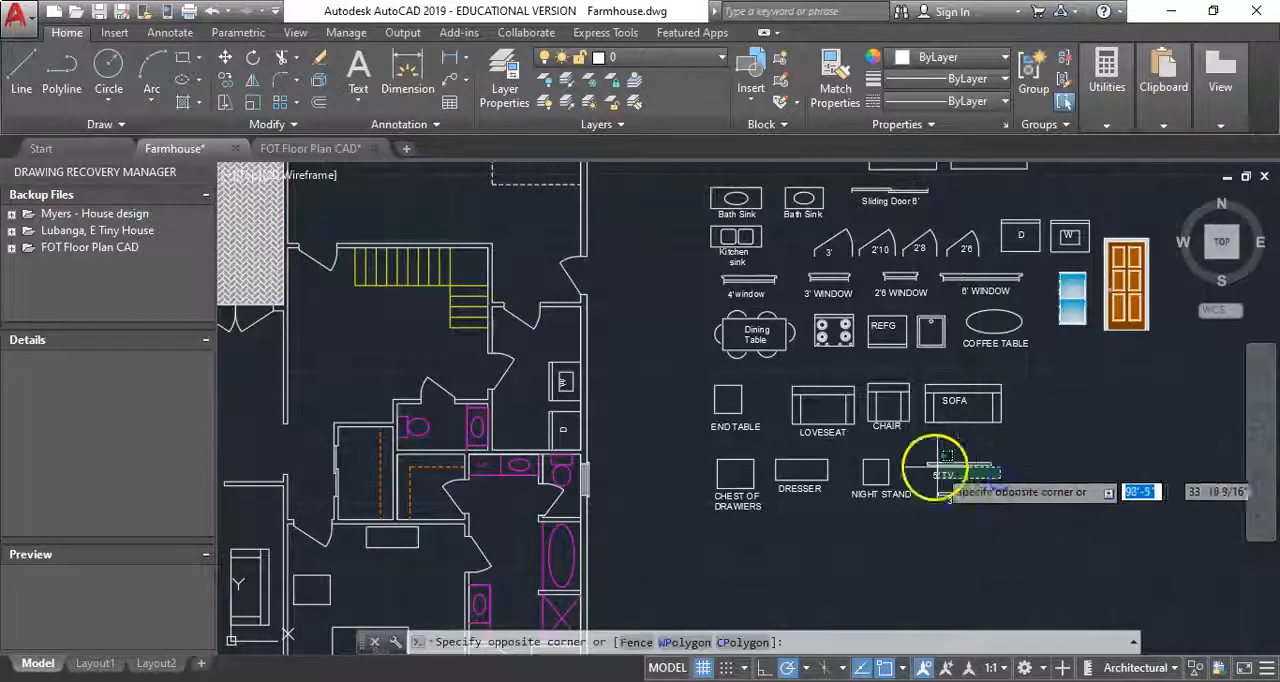
# Copy the 5' TV into the living room and move it toward the left wall
pyautogui.click(224, 56)
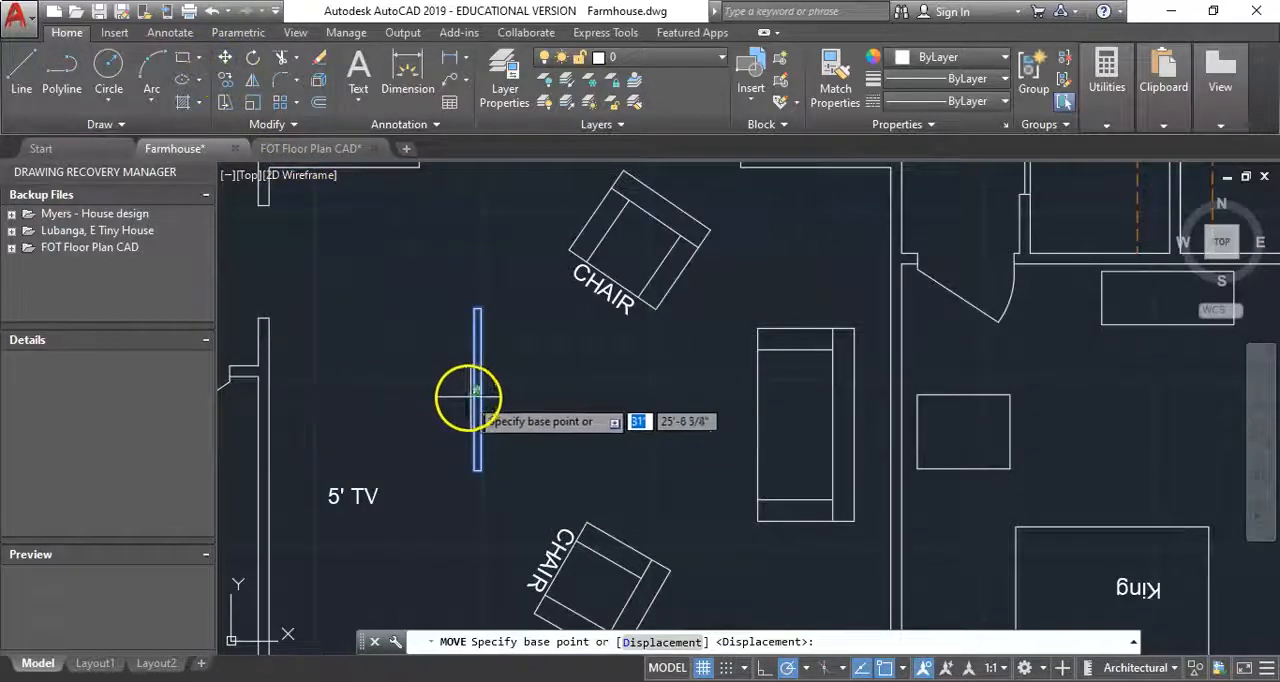
pyautogui.click(476, 390)
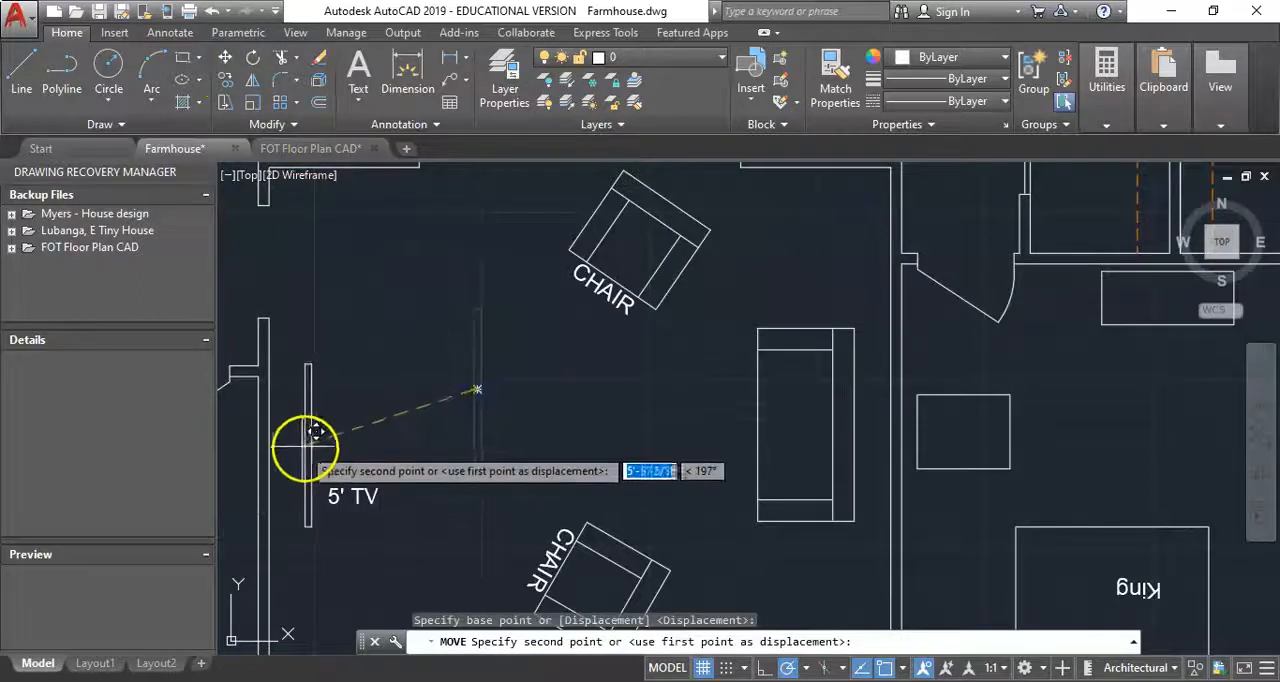
pyautogui.moveTo(290, 464)
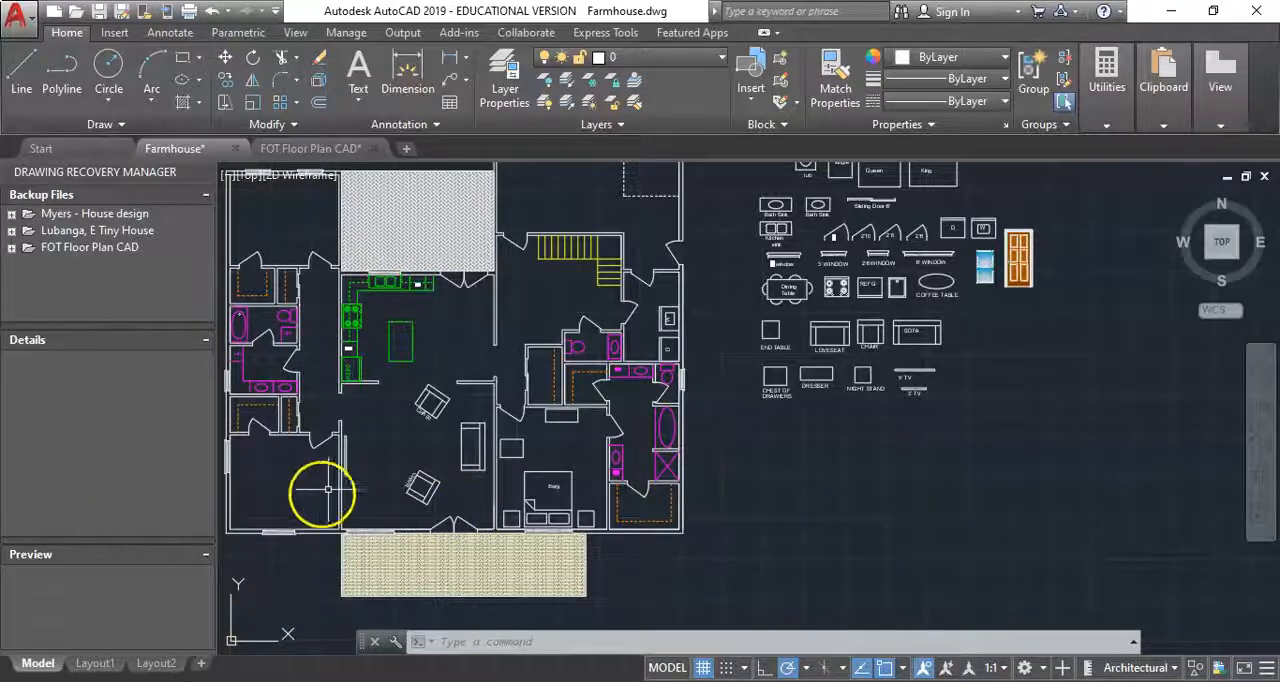
pyautogui.moveTo(540, 316)
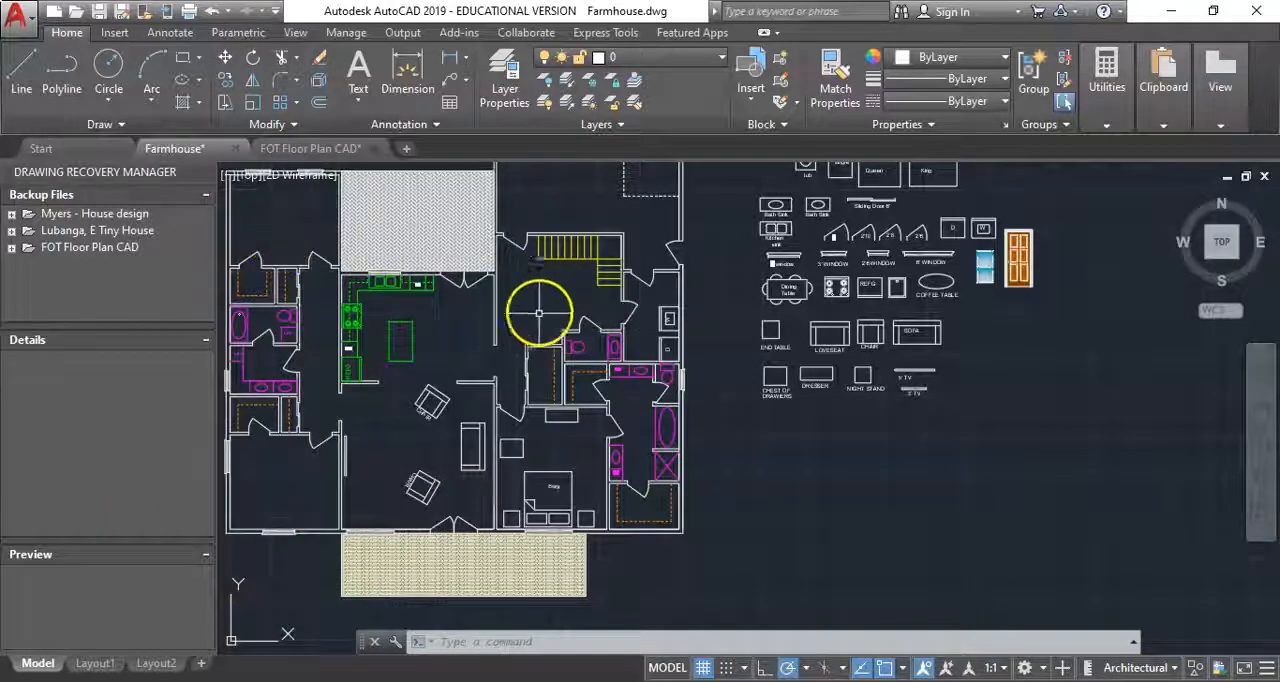